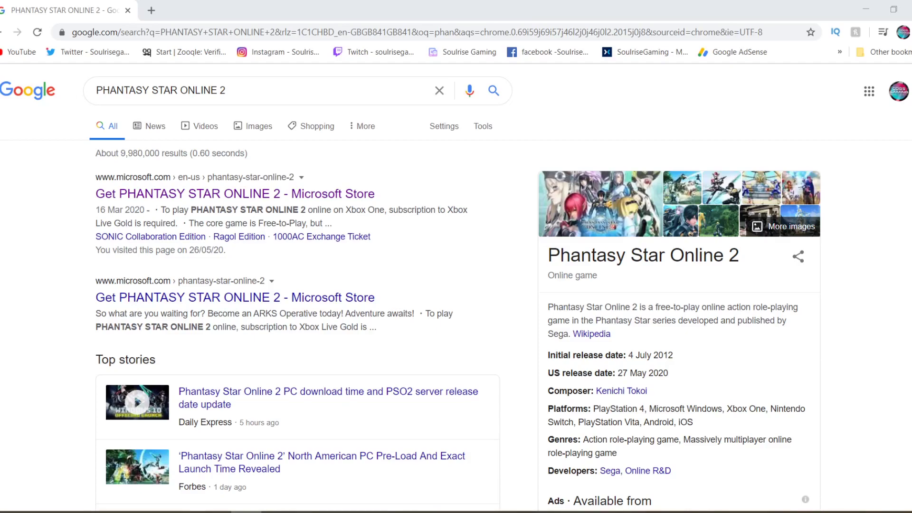
{"action": "mouse_move", "coordinate": [713, 289]}
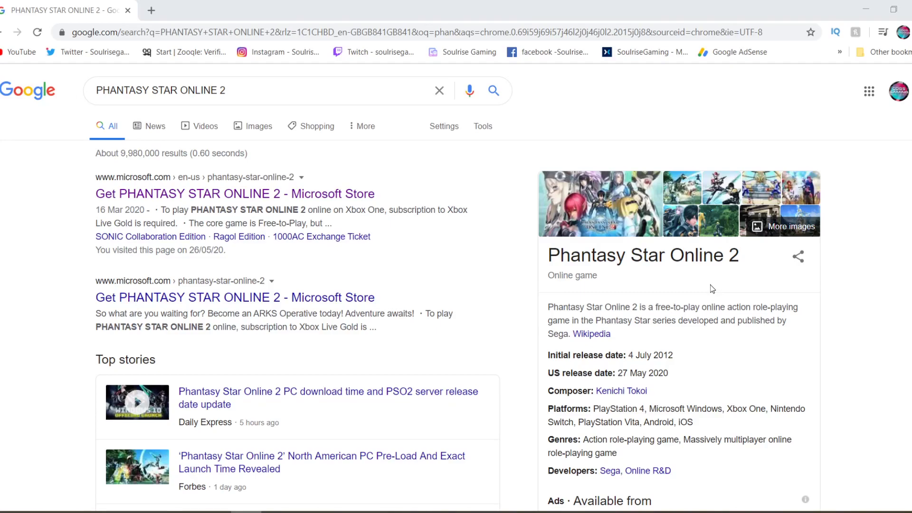
{"action": "mouse_move", "coordinate": [372, 264]}
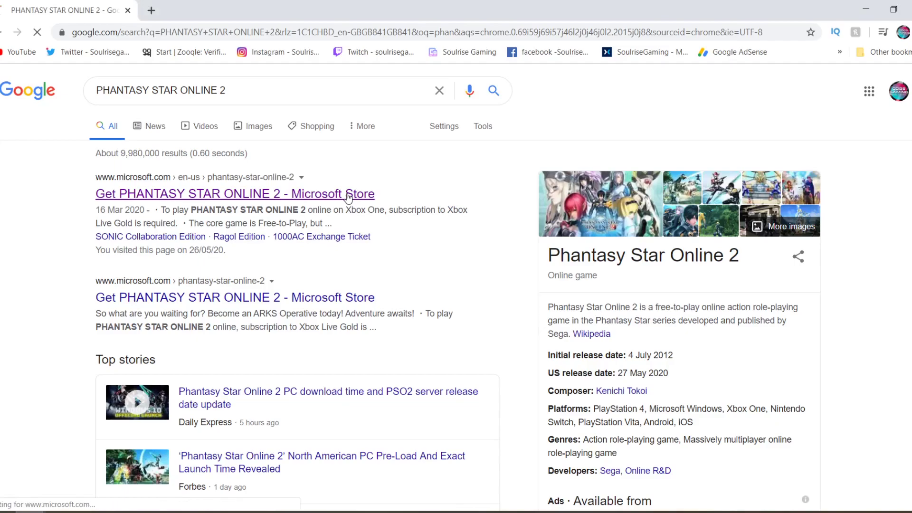
Step: Show the PHANTASY STAR ONLINE 2 store page from the results and review its overview
{"action": "left_click", "coordinate": [234, 193]}
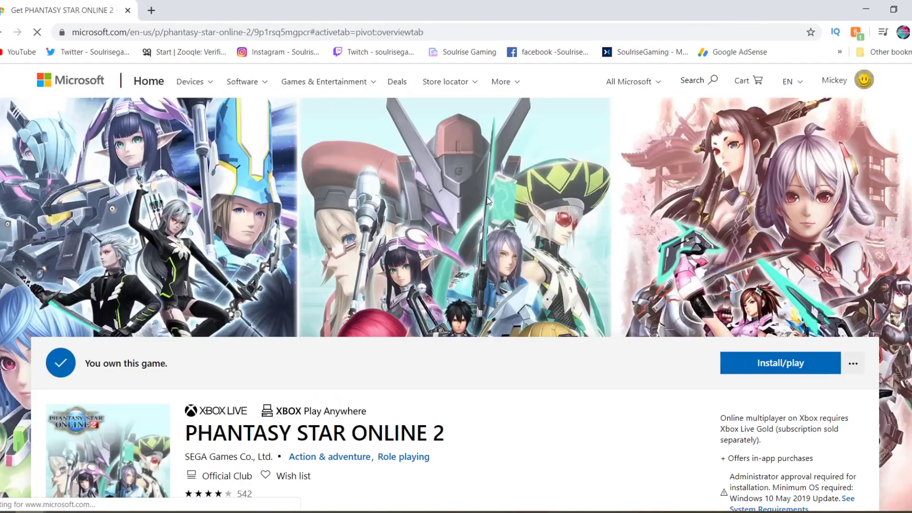
{"action": "scroll", "scroll_direction": "down", "scroll_amount": 3}
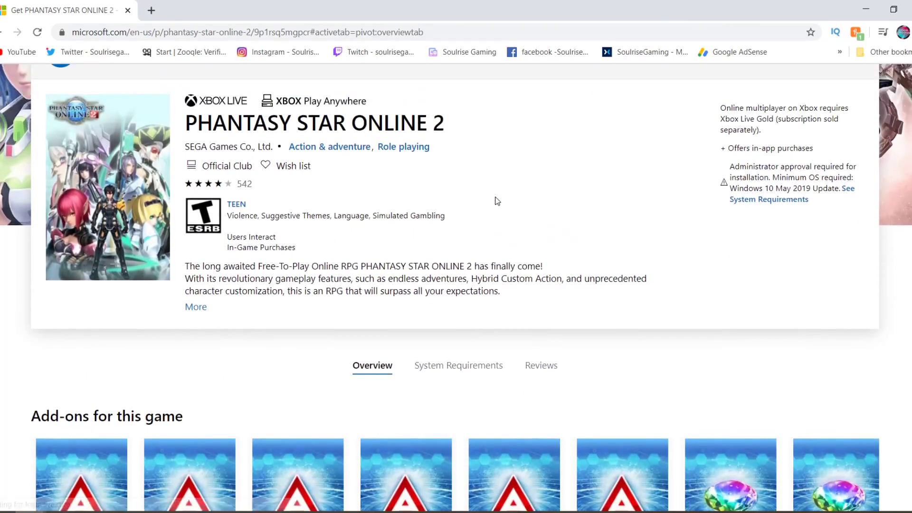
{"action": "scroll", "scroll_direction": "up", "scroll_amount": 3}
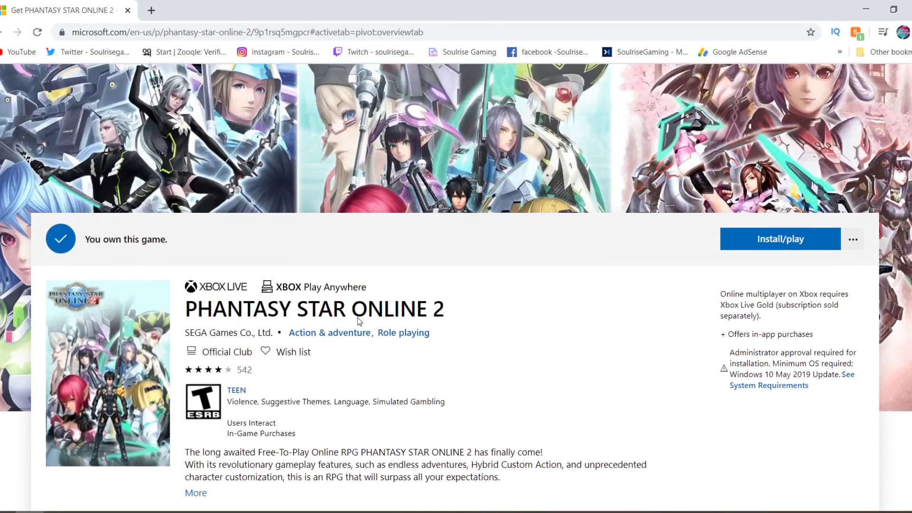
{"action": "mouse_move", "coordinate": [785, 334]}
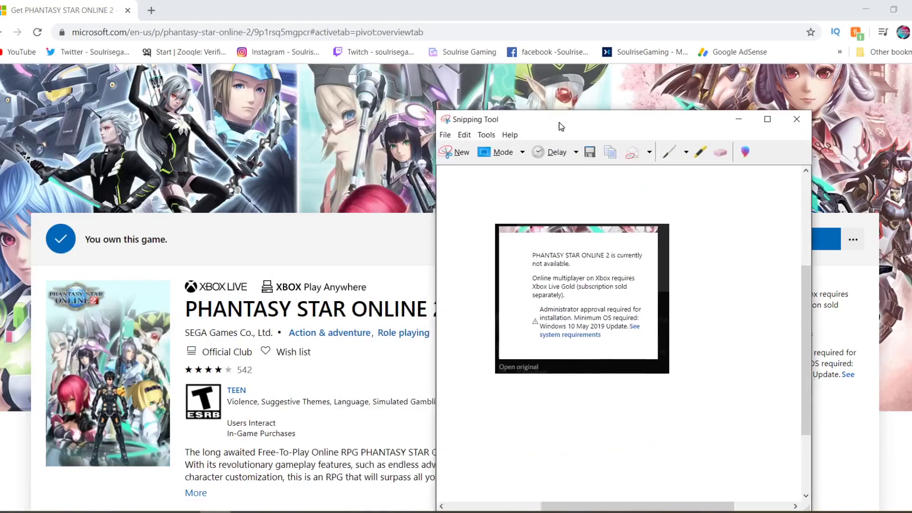
{"action": "left_click_drag", "start_coordinate": [559, 120], "coordinate": [592, 143]}
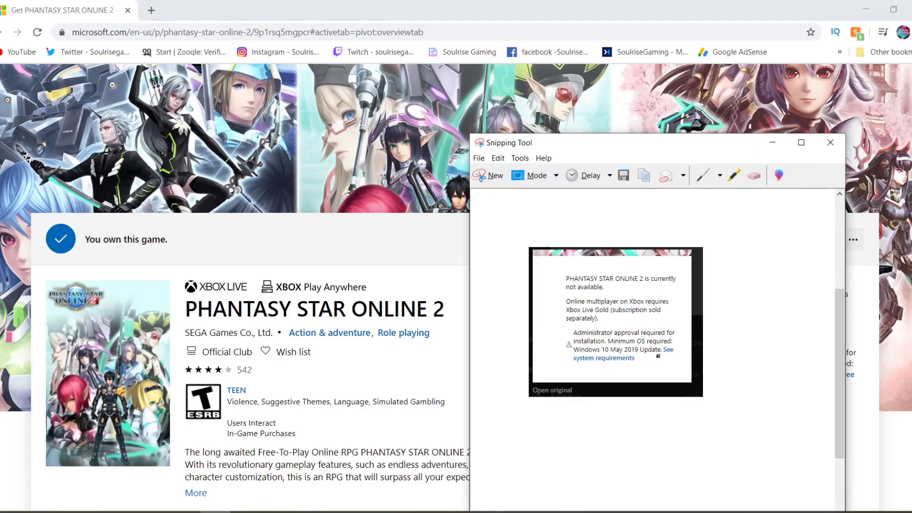
{"action": "mouse_move", "coordinate": [724, 151]}
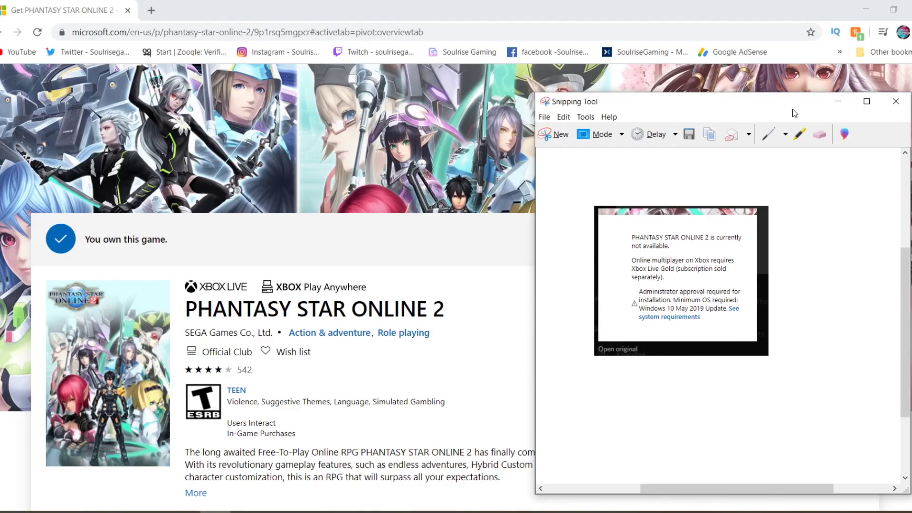
Step: Dismiss the error screenshot and reveal the game's System Requirements listing Windows 10 18362.0 minimum
{"action": "left_click", "coordinate": [896, 100]}
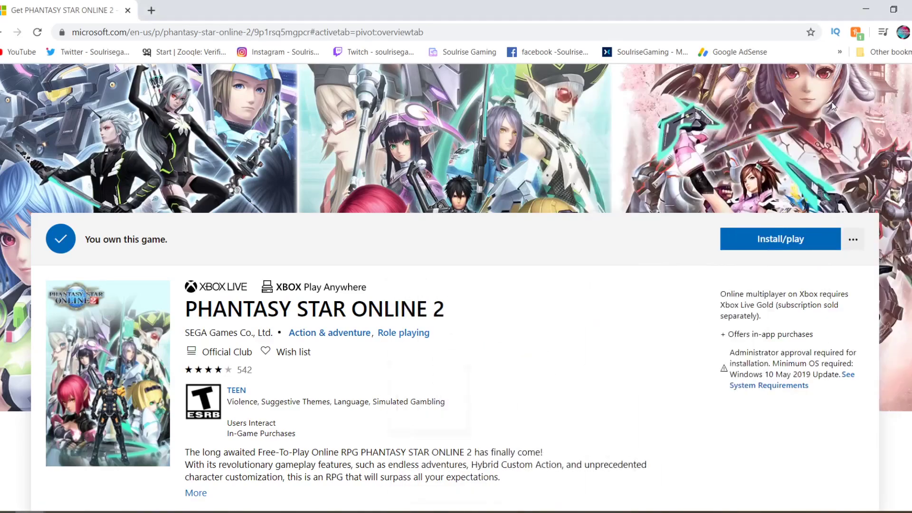
{"action": "scroll", "scroll_direction": "down", "scroll_amount": 3}
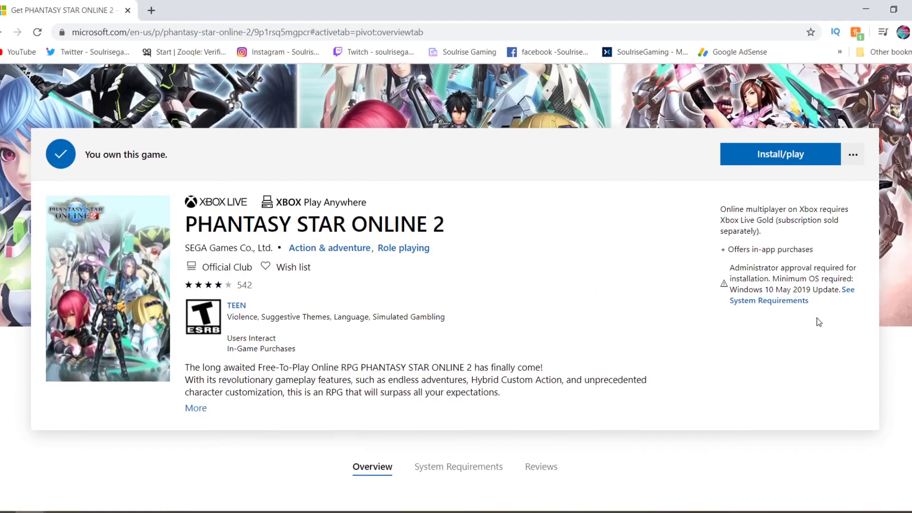
{"action": "scroll", "scroll_direction": "down", "scroll_amount": 3}
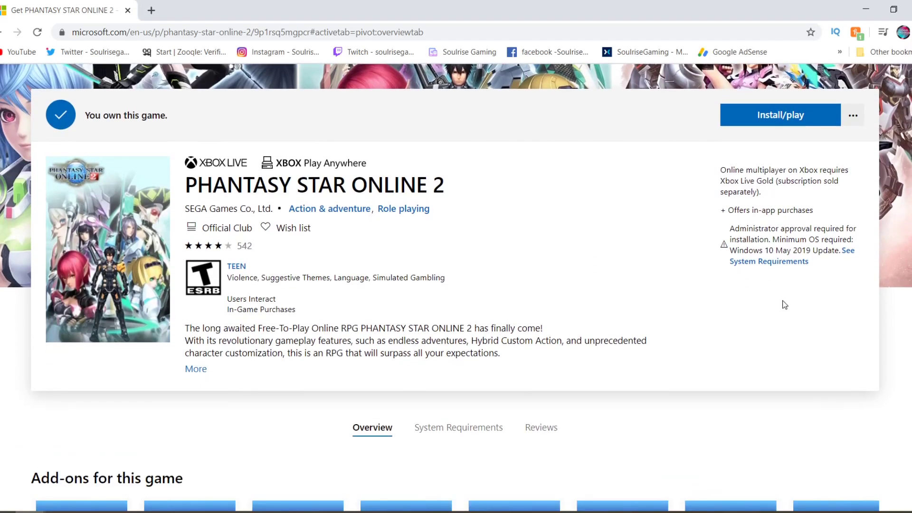
{"action": "scroll", "scroll_direction": "down", "scroll_amount": 3}
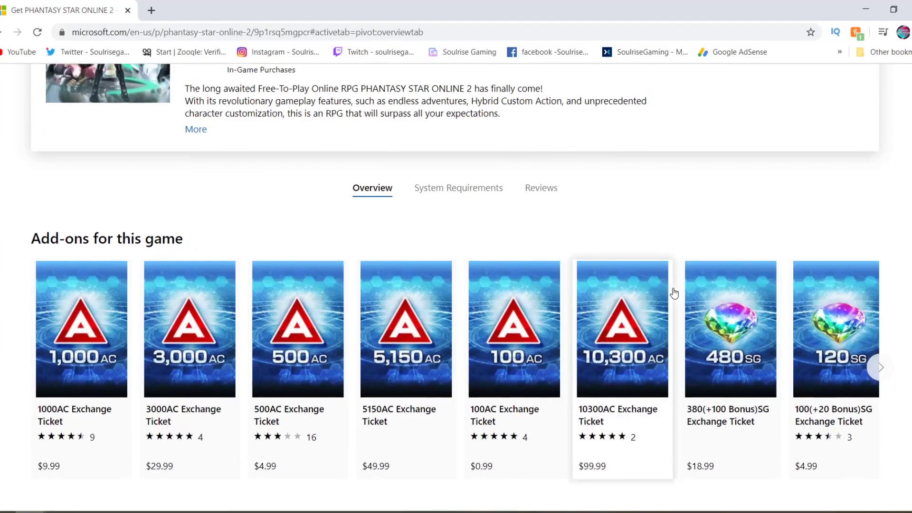
{"action": "left_click", "coordinate": [457, 187]}
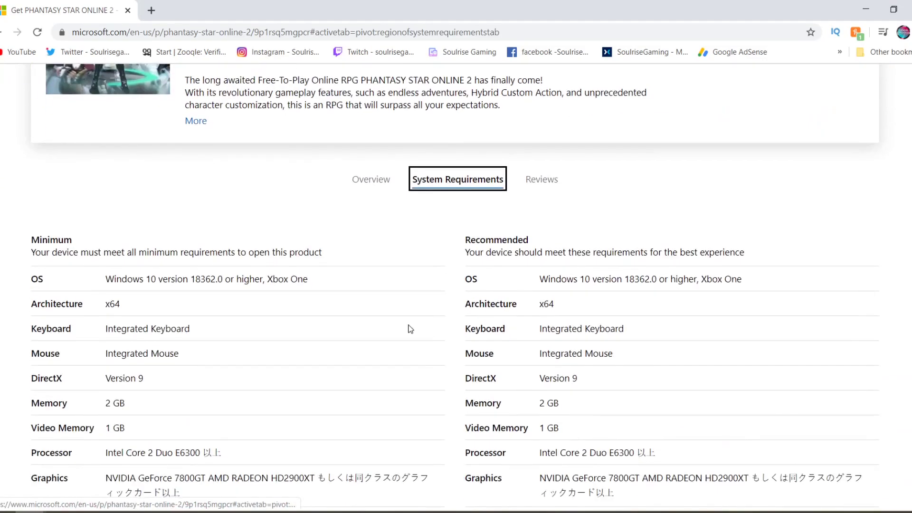
{"action": "mouse_move", "coordinate": [41, 225]}
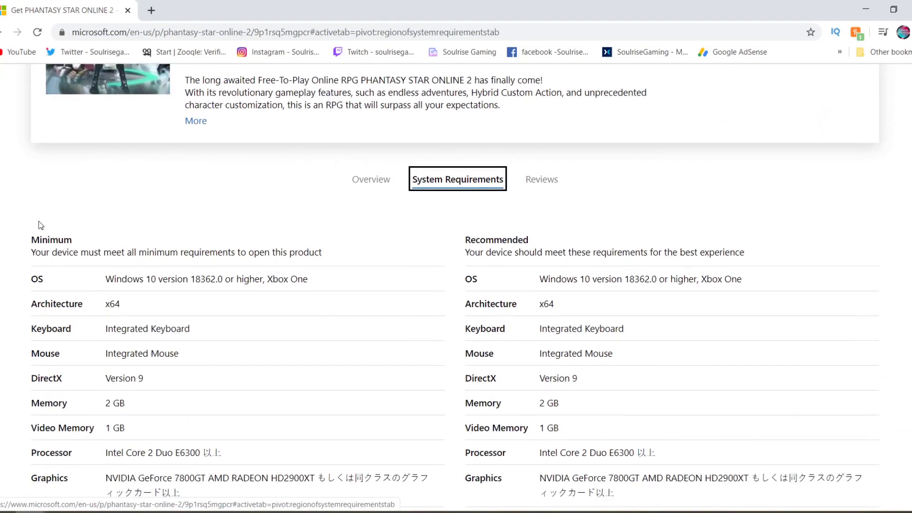
{"action": "mouse_move", "coordinate": [274, 246]}
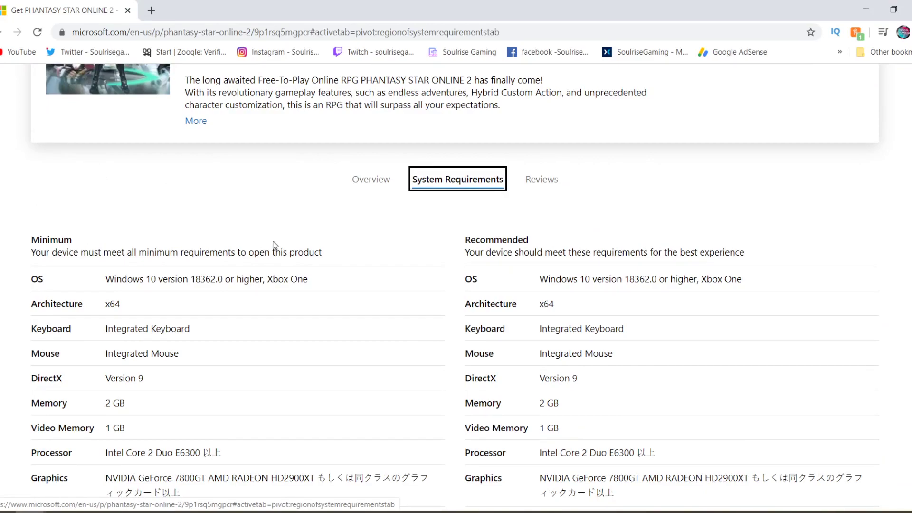
{"action": "mouse_move", "coordinate": [130, 227]}
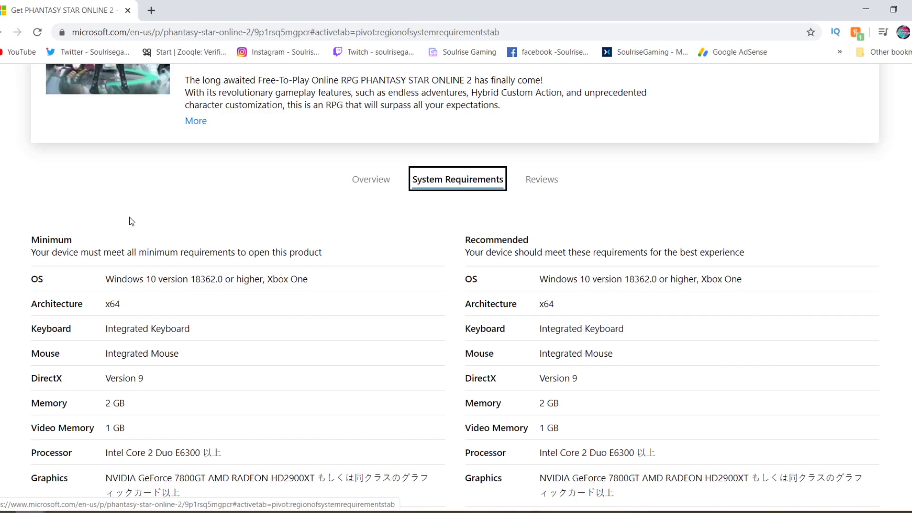
{"action": "mouse_move", "coordinate": [537, 351]}
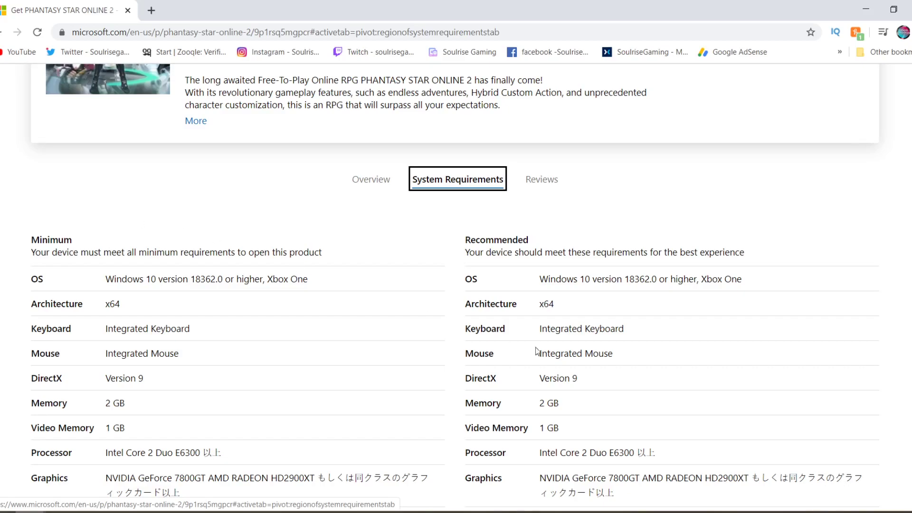
{"action": "mouse_move", "coordinate": [653, 281]}
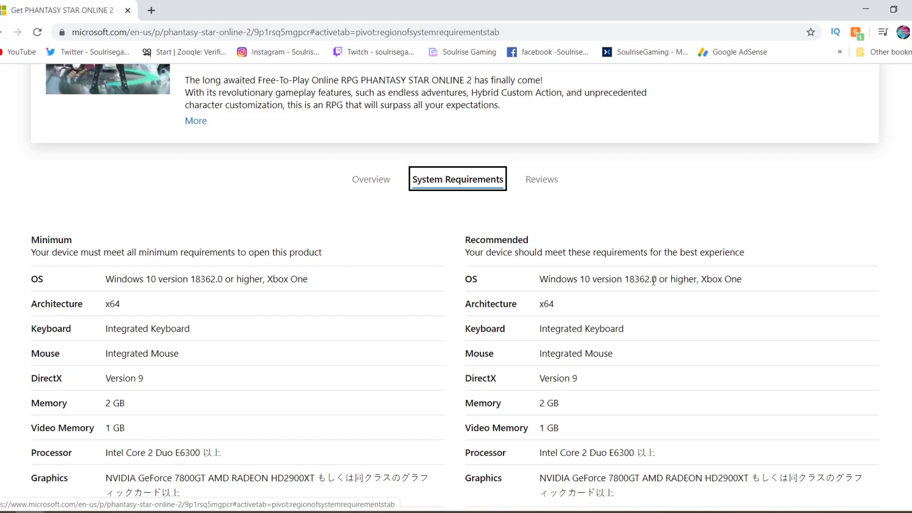
{"action": "mouse_move", "coordinate": [196, 290]}
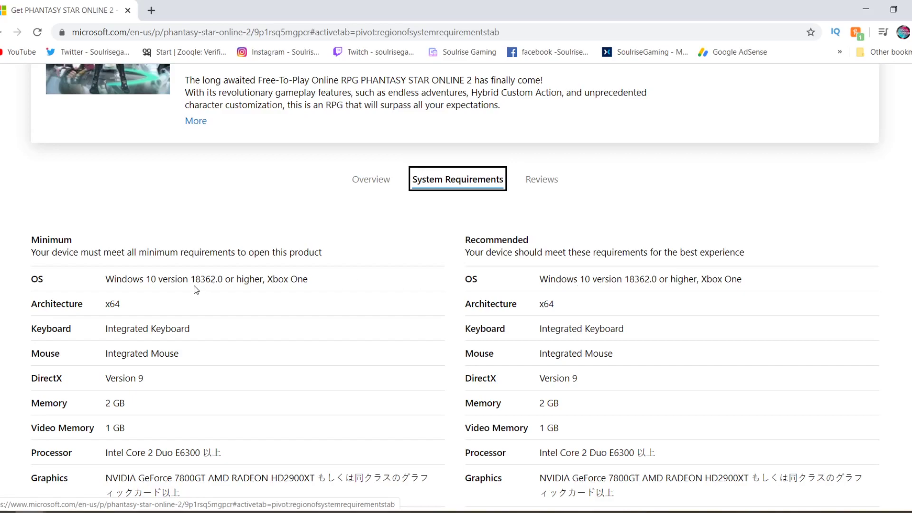
{"action": "mouse_move", "coordinate": [210, 284]}
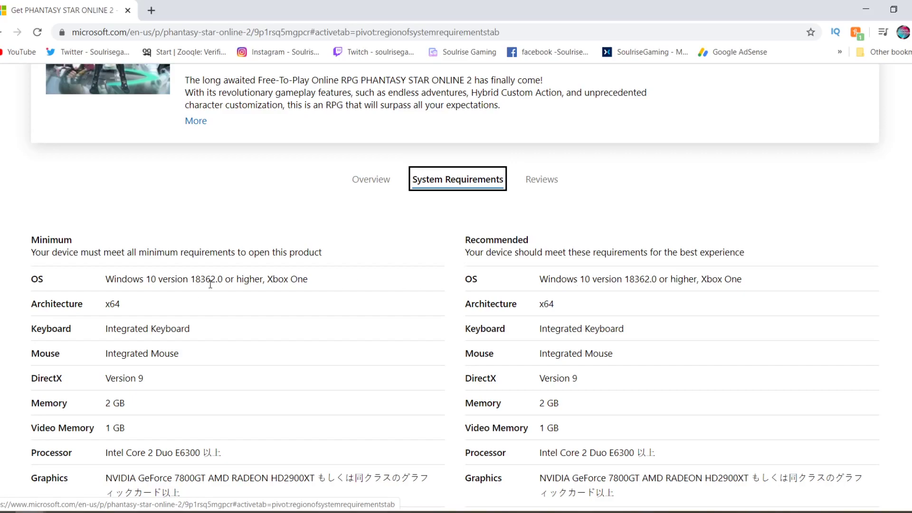
{"action": "mouse_move", "coordinate": [178, 295]}
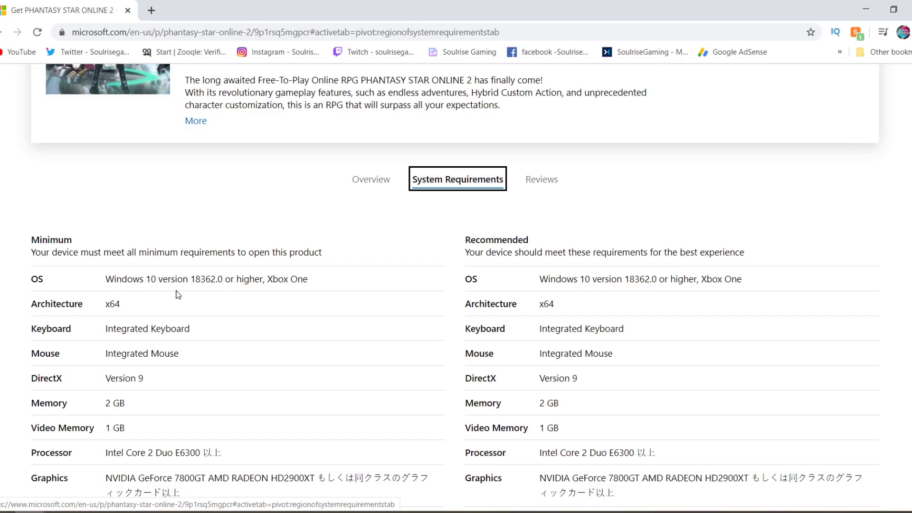
{"action": "mouse_move", "coordinate": [35, 231]}
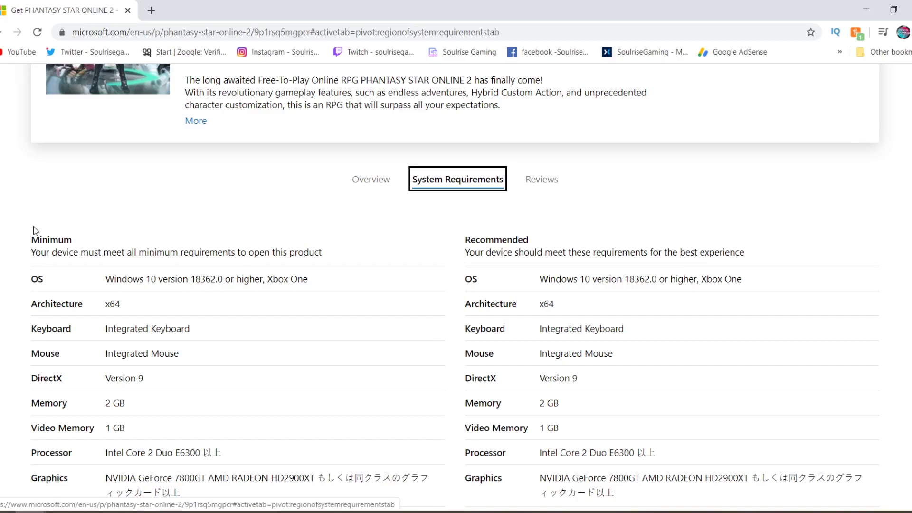
{"action": "mouse_move", "coordinate": [120, 229]}
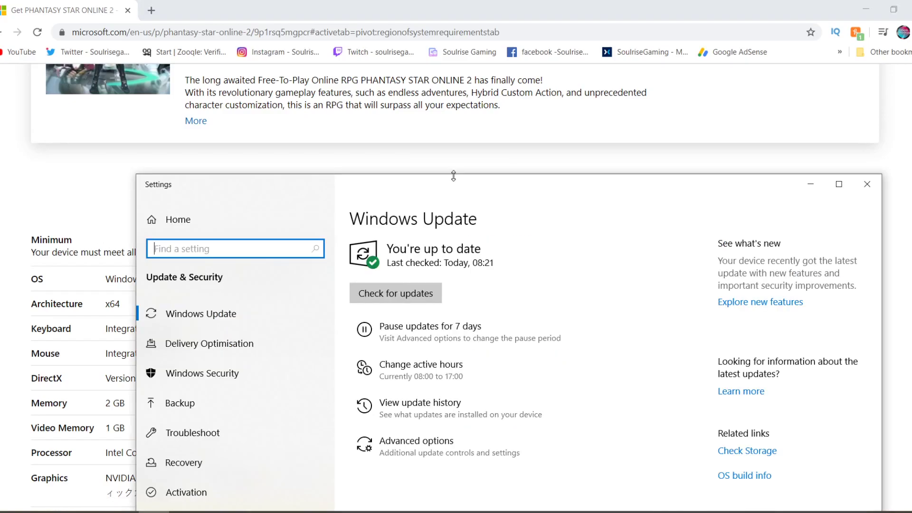
{"action": "mouse_move", "coordinate": [232, 248]}
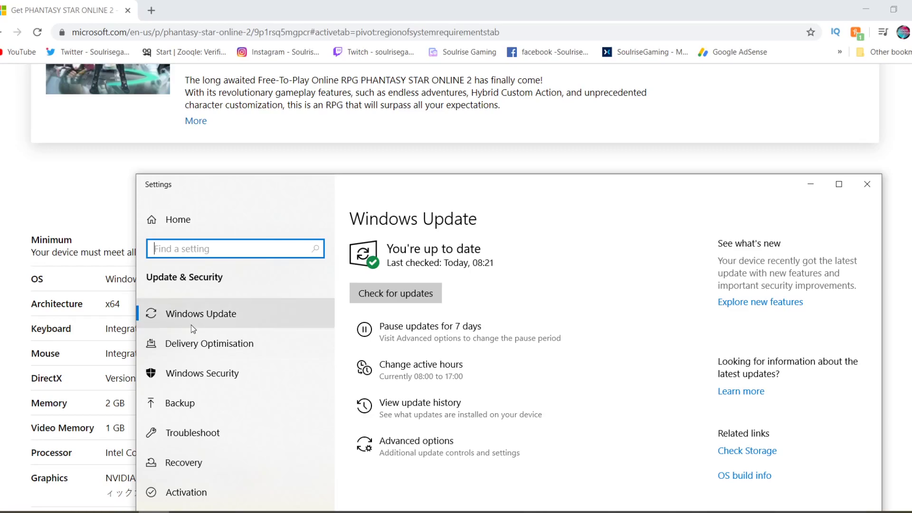
Step: Run a Windows Update check, then dismiss Settings to return to the store page
{"action": "left_click", "coordinate": [394, 293]}
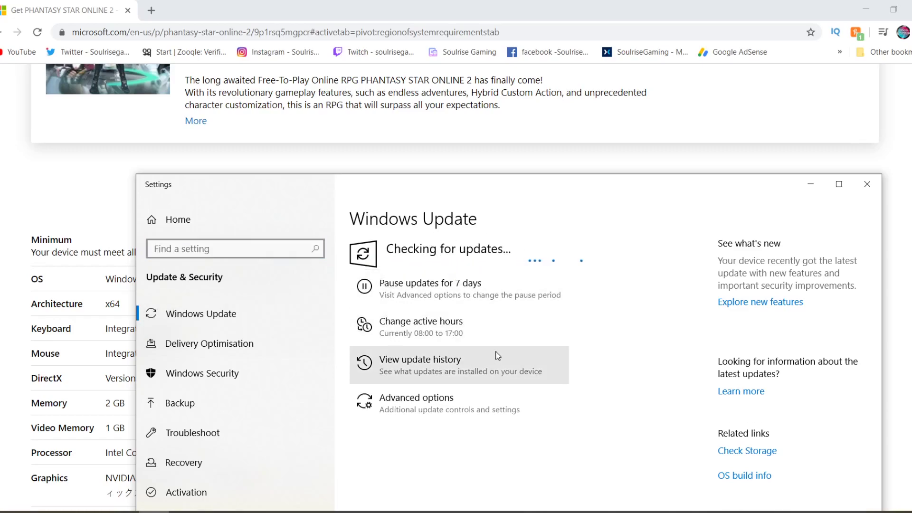
{"action": "mouse_move", "coordinate": [569, 176]}
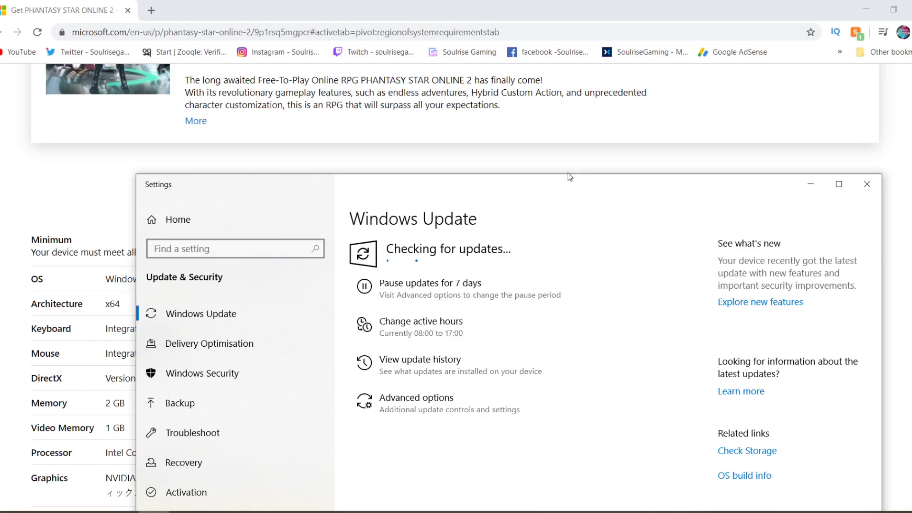
{"action": "left_click", "coordinate": [867, 184]}
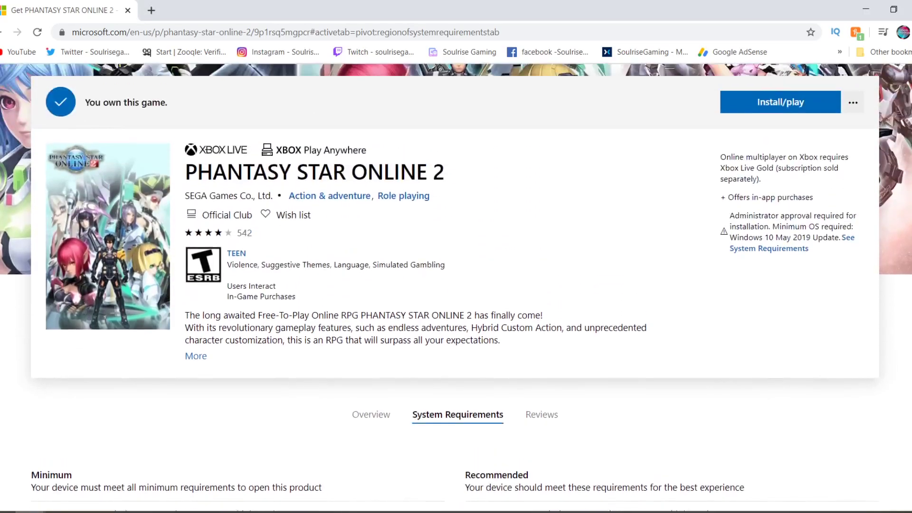
{"action": "scroll", "scroll_direction": "up", "scroll_amount": 3}
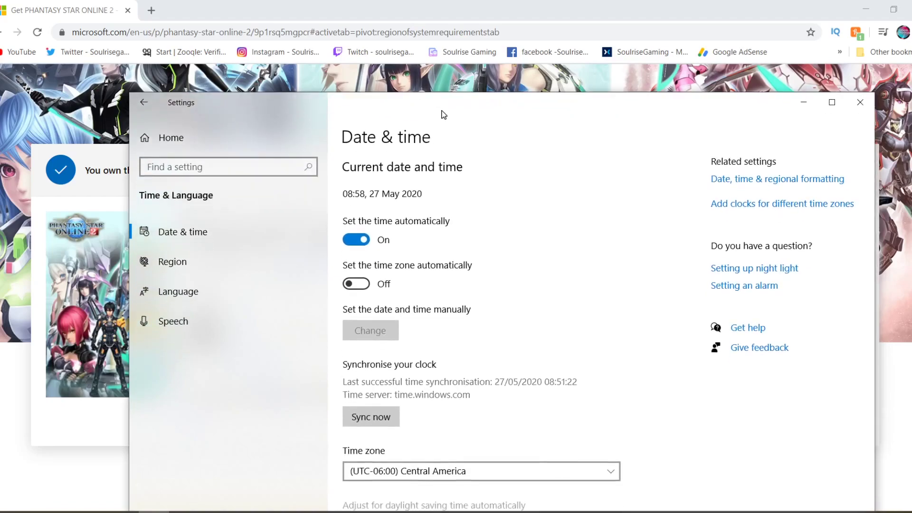
{"action": "mouse_move", "coordinate": [456, 430]}
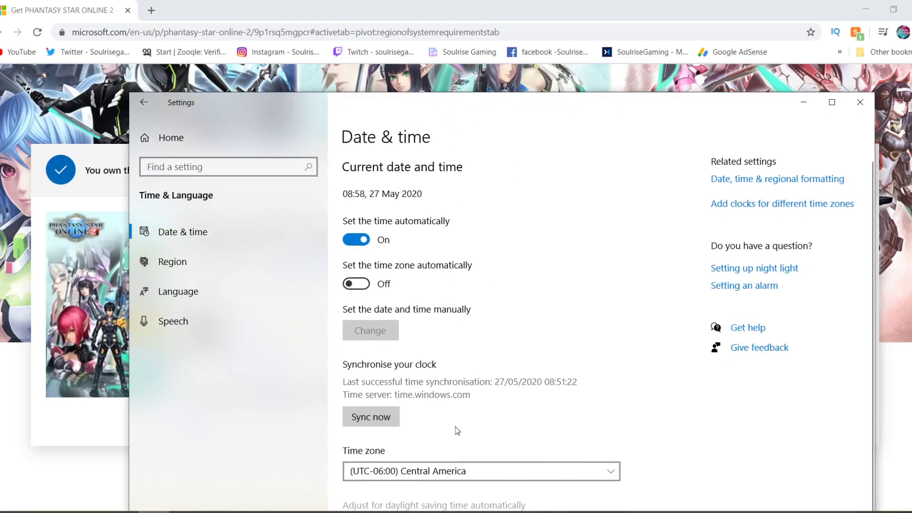
{"action": "mouse_move", "coordinate": [504, 471]}
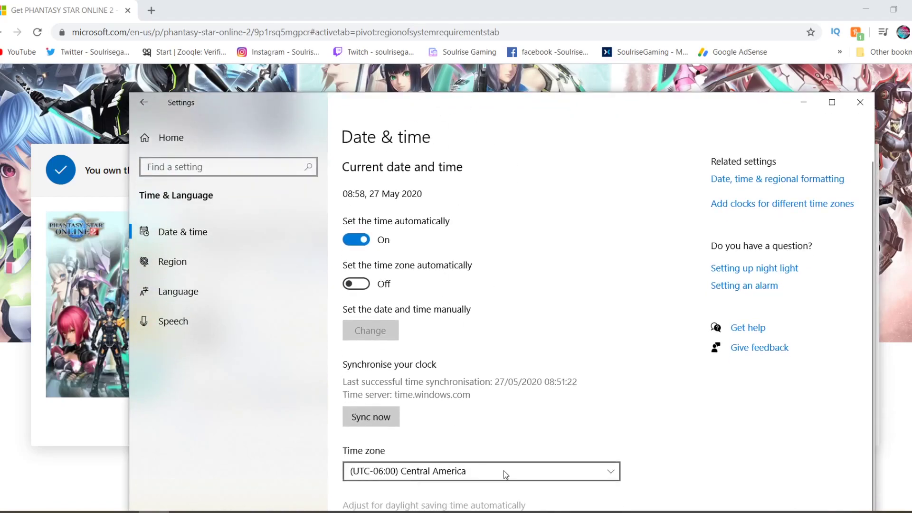
Step: Confirm United States as the region, then re-synchronise the clock via Sync now
{"action": "left_click", "coordinate": [172, 261]}
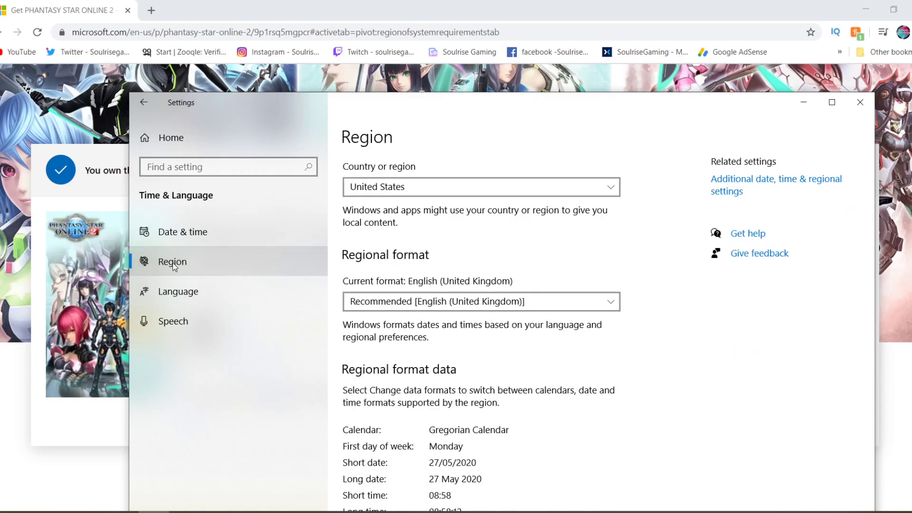
{"action": "left_click", "coordinate": [481, 187]}
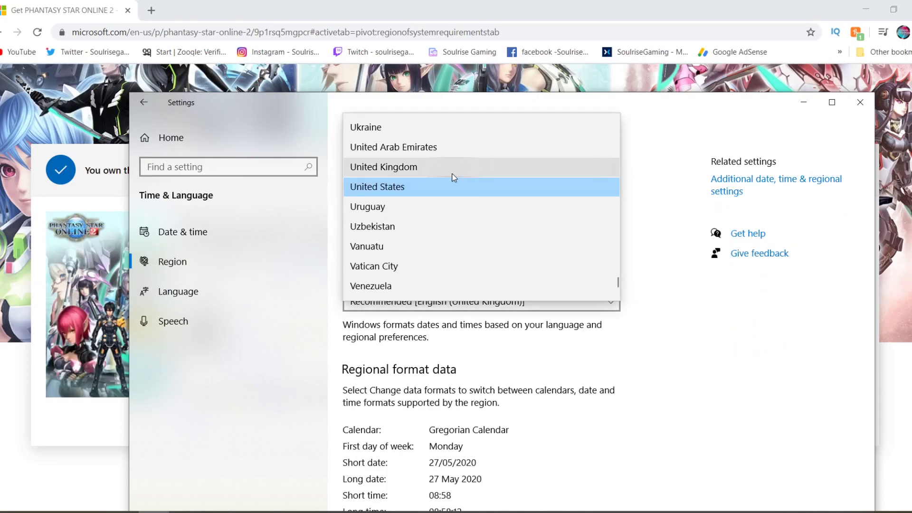
{"action": "left_click", "coordinate": [377, 187]}
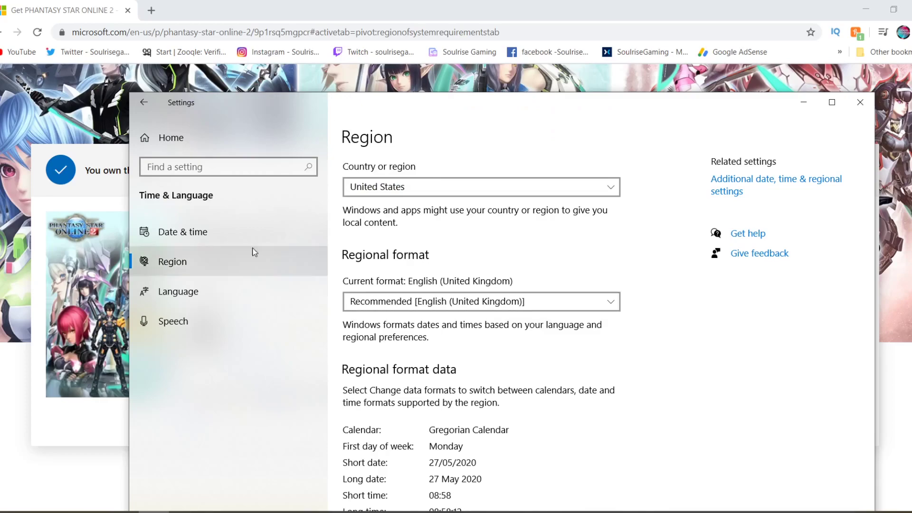
{"action": "left_click", "coordinate": [182, 231]}
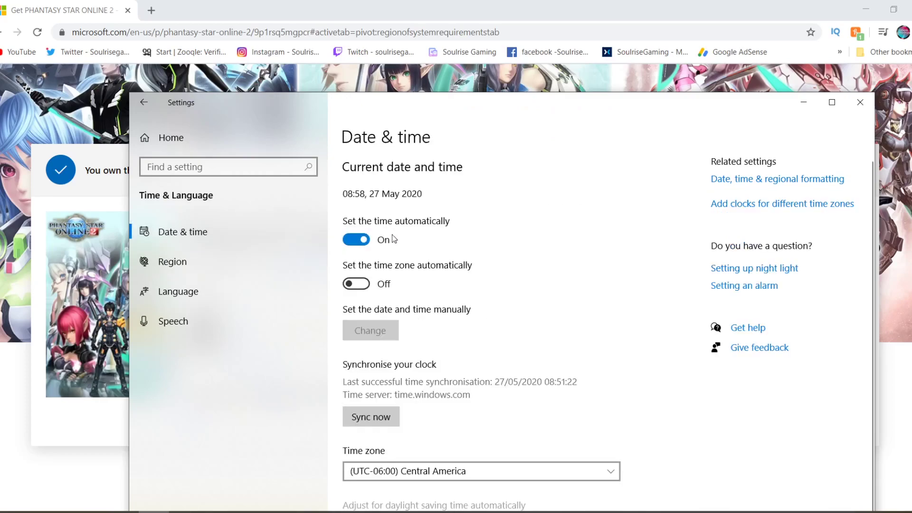
{"action": "mouse_move", "coordinate": [370, 263]}
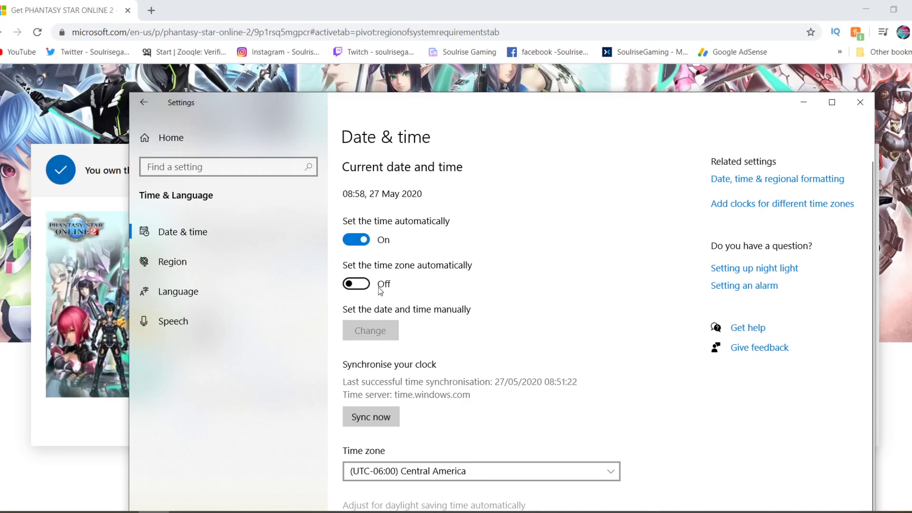
{"action": "mouse_move", "coordinate": [371, 416]}
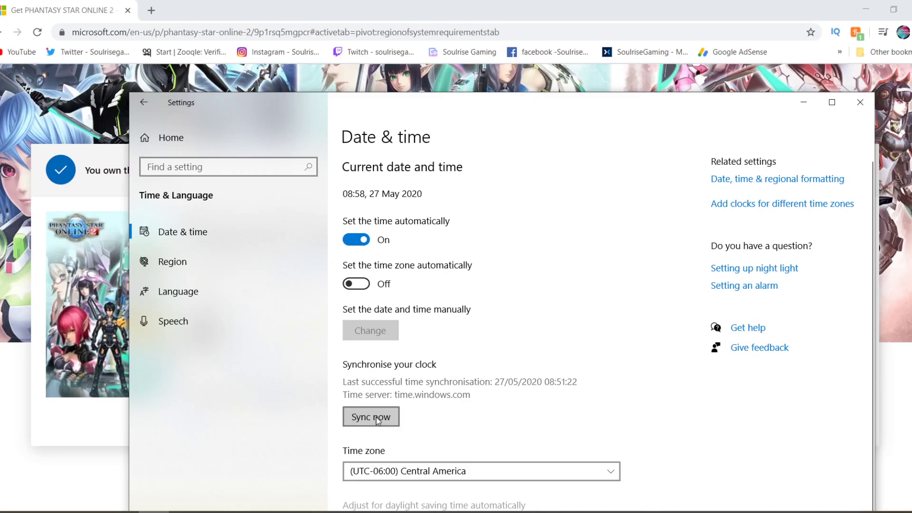
{"action": "left_click", "coordinate": [370, 416]}
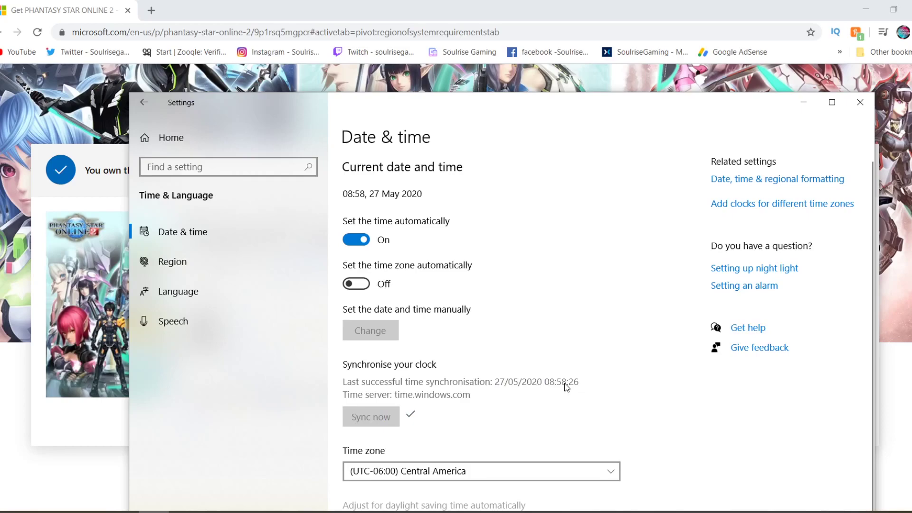
{"action": "mouse_move", "coordinate": [468, 467]}
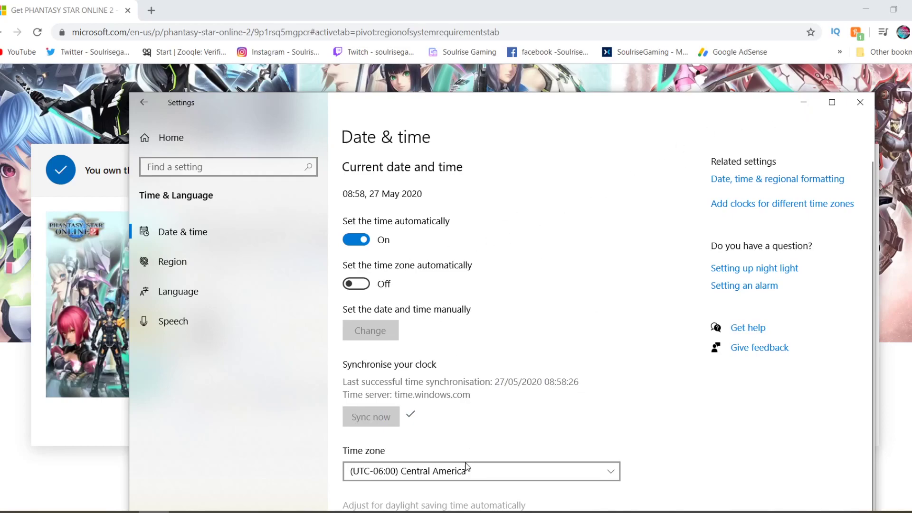
Step: Start installing Phantasy Star Online 2 on my devices so the download begins
{"action": "left_click", "coordinate": [172, 261]}
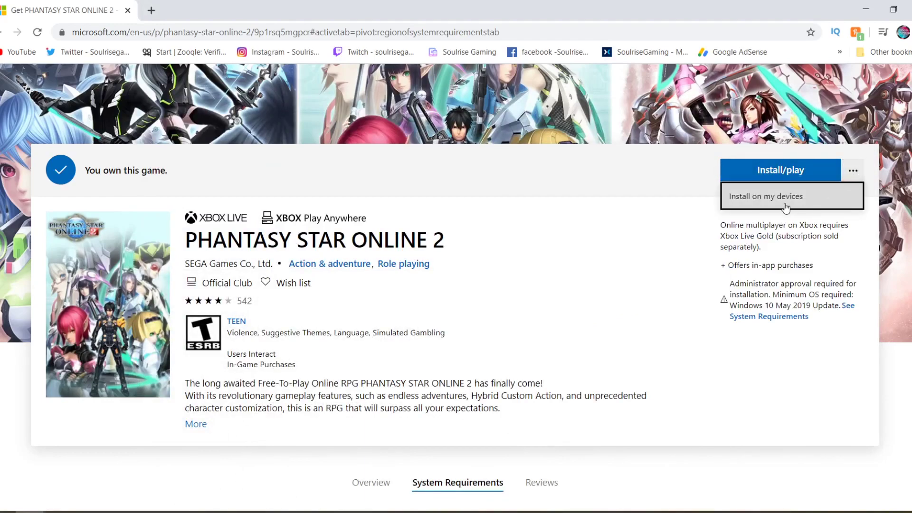
{"action": "mouse_move", "coordinate": [460, 271]}
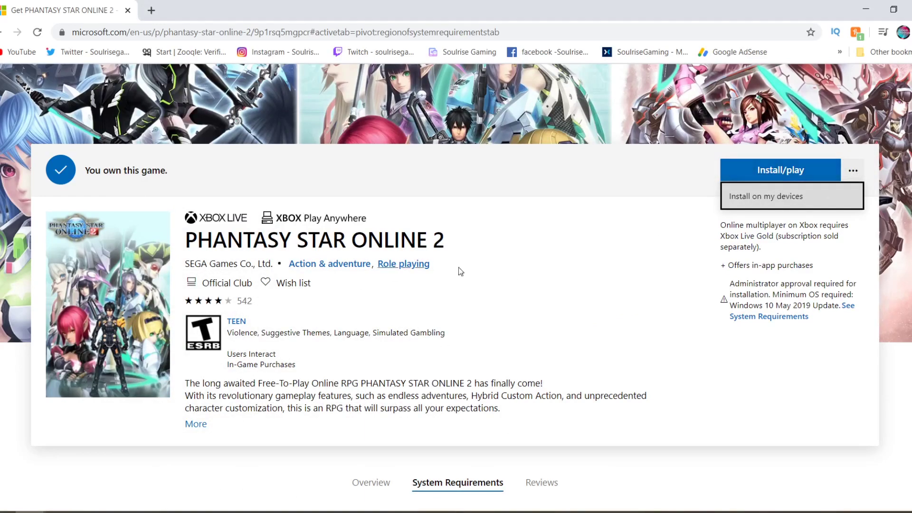
{"action": "mouse_move", "coordinate": [460, 272]}
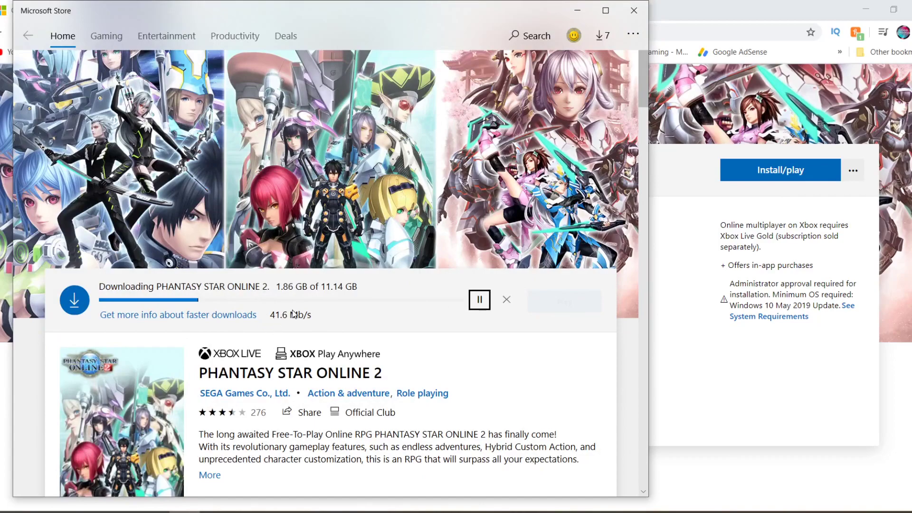
{"action": "mouse_move", "coordinate": [261, 305]}
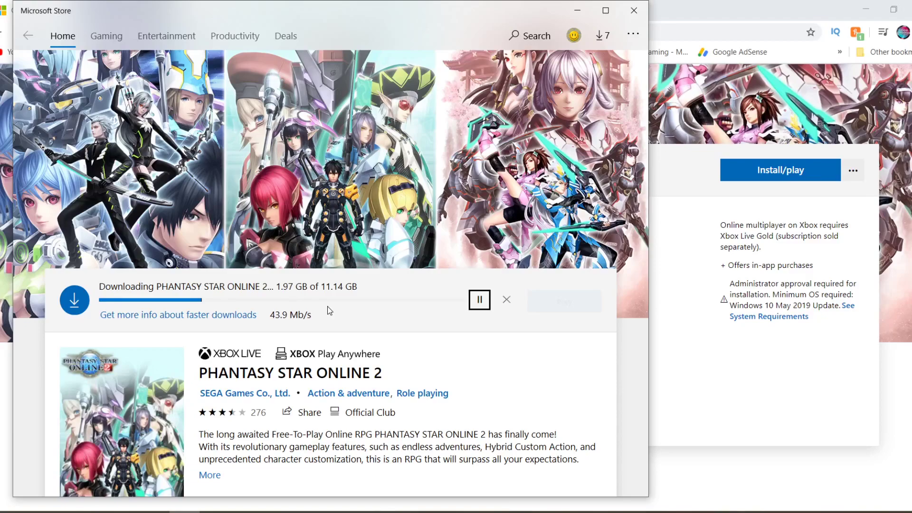
{"action": "mouse_move", "coordinate": [779, 312]}
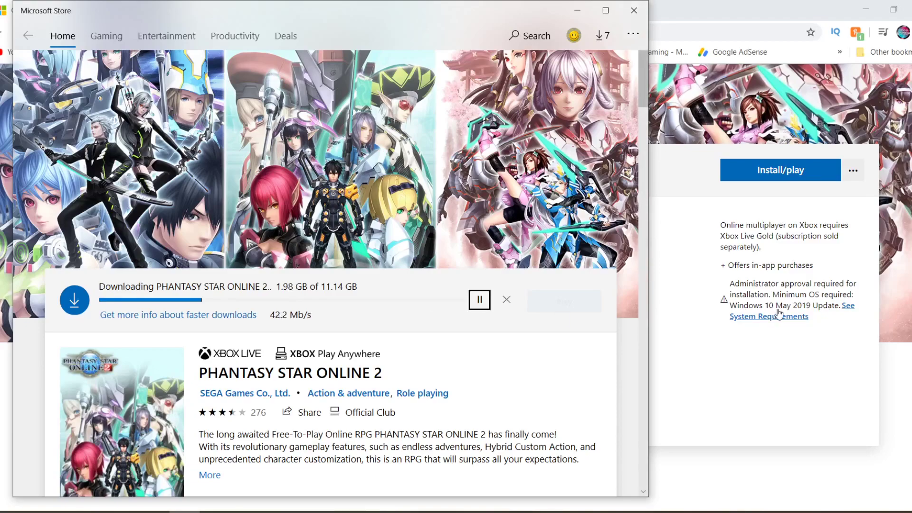
{"action": "mouse_move", "coordinate": [563, 286]}
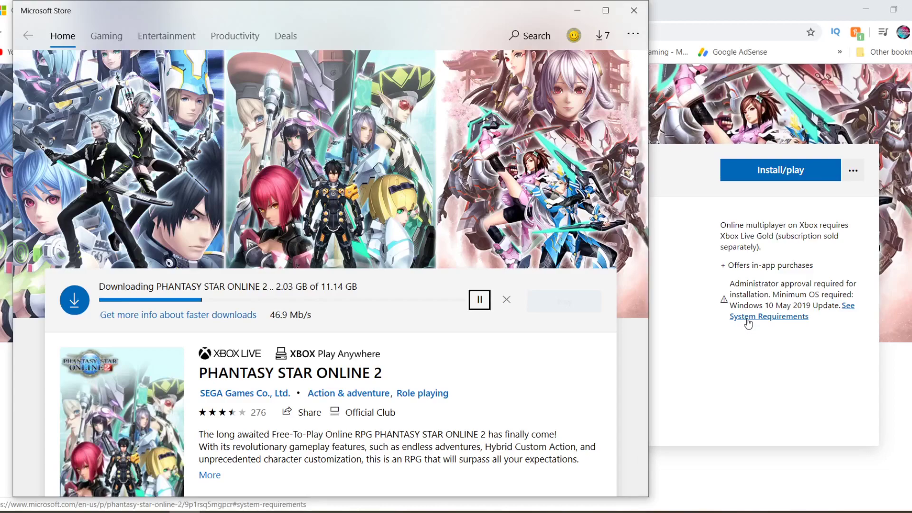
{"action": "mouse_move", "coordinate": [740, 377]}
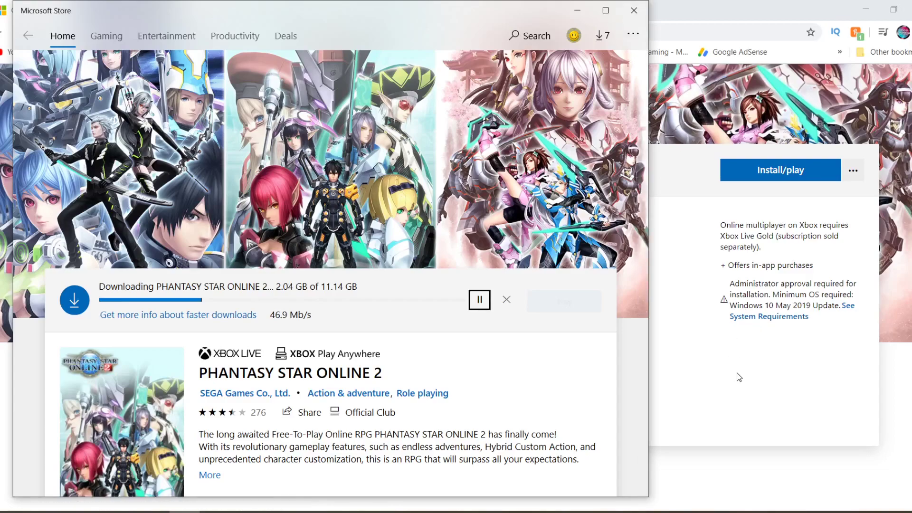
{"action": "mouse_move", "coordinate": [907, 223]}
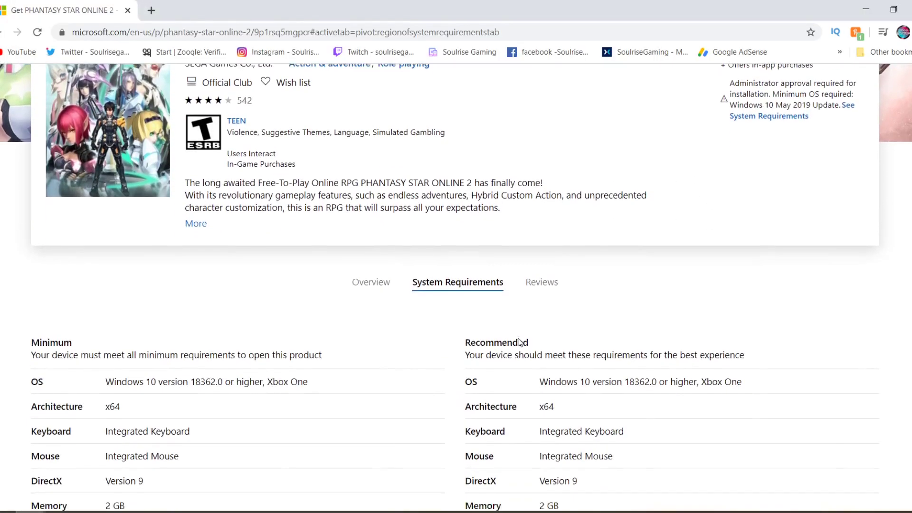
{"action": "scroll", "scroll_direction": "up", "scroll_amount": 3}
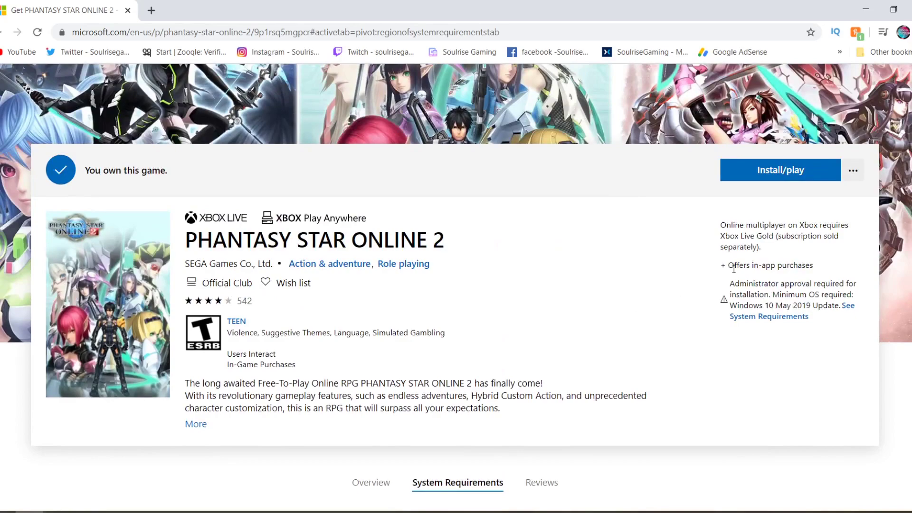
{"action": "mouse_move", "coordinate": [440, 265]}
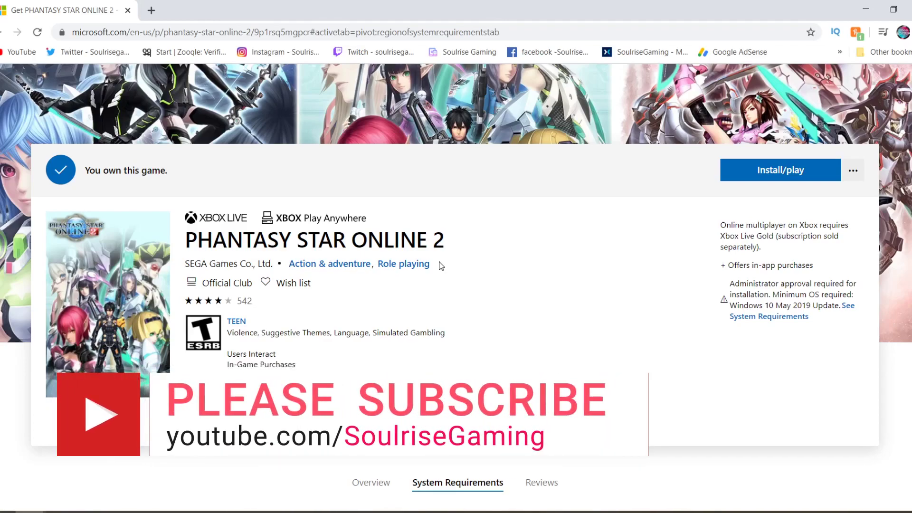
{"action": "mouse_move", "coordinate": [448, 413]}
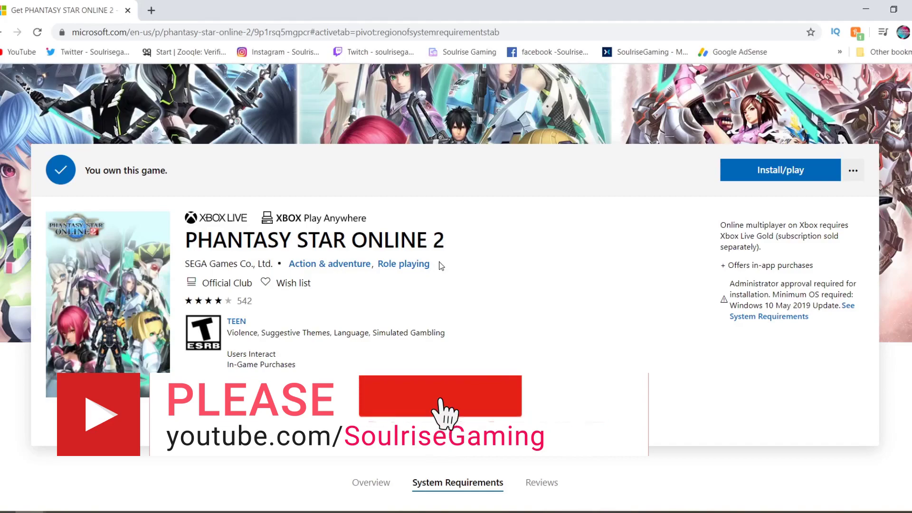